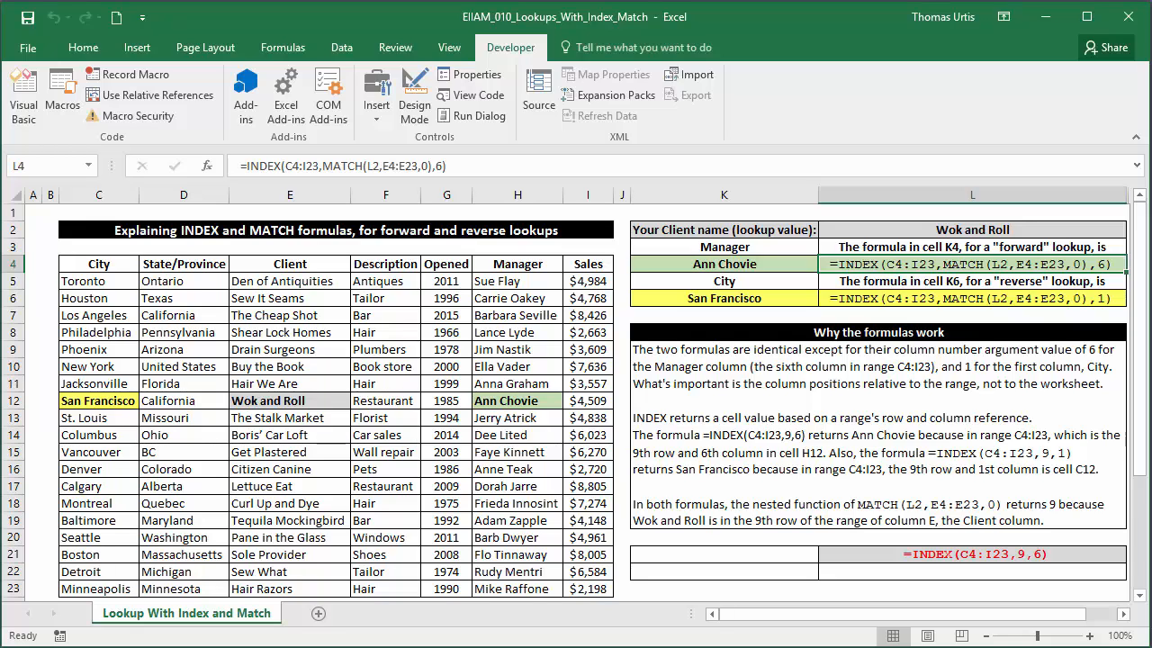
{"action": "type", "text": "=INDEX(C4:I23,9,6)"}
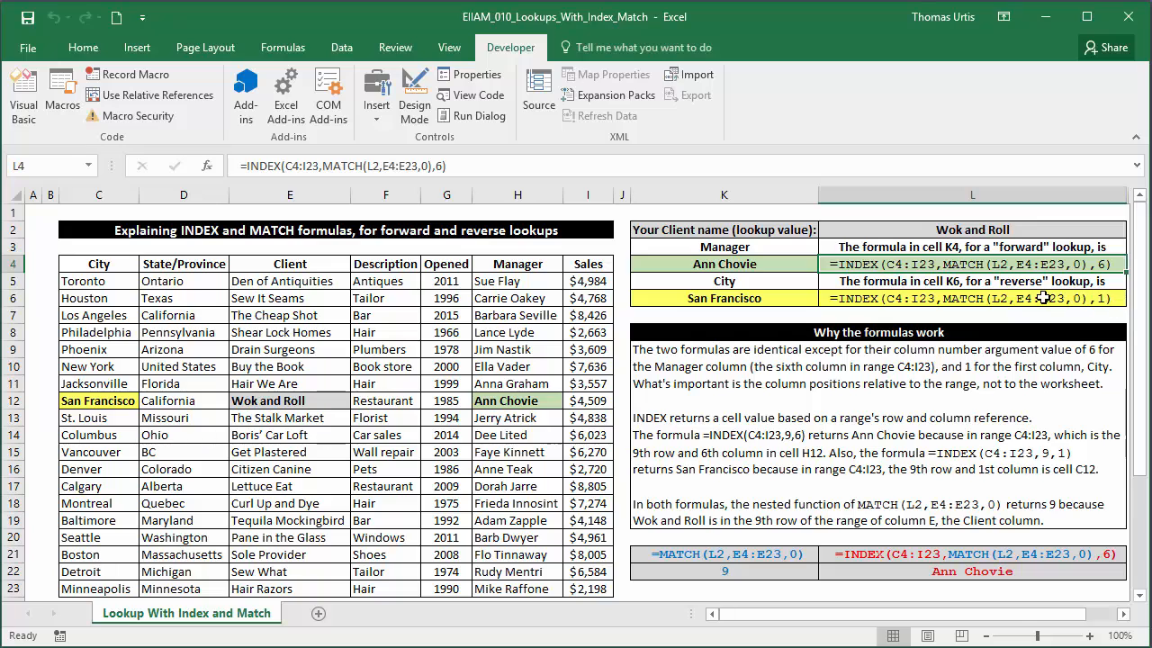
{"action": "mouse_move", "coordinate": [96, 262]}
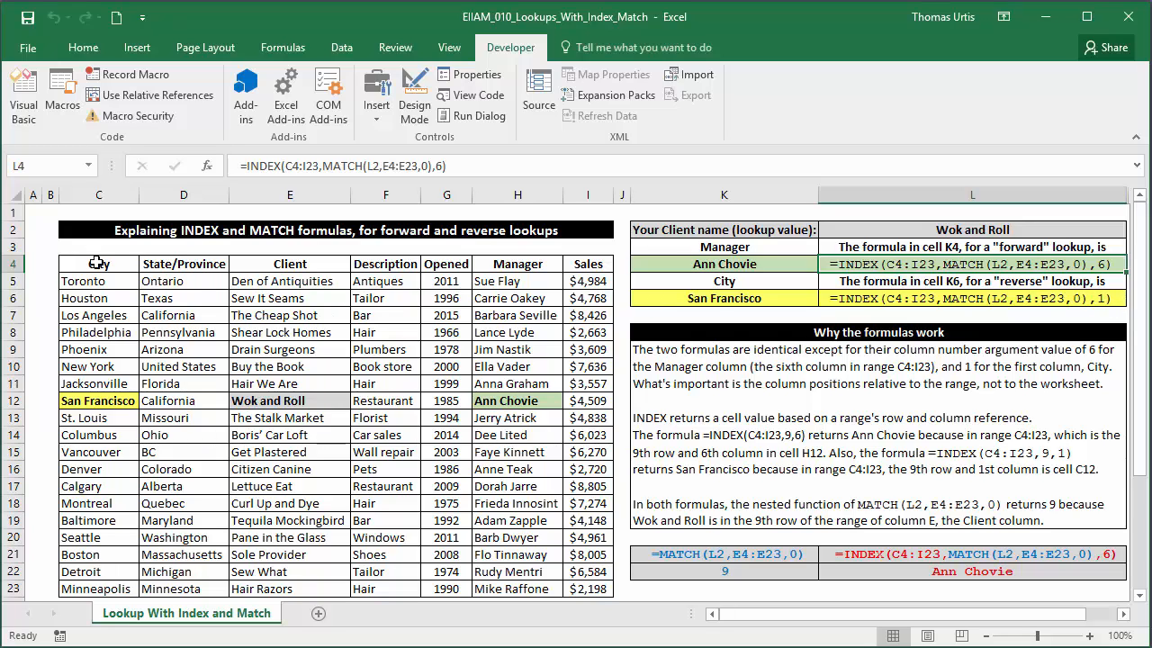